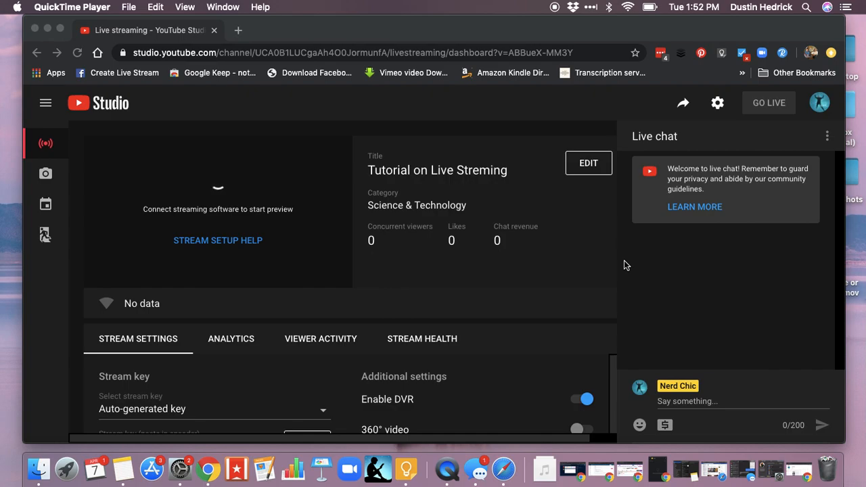
mouse_move(633, 268)
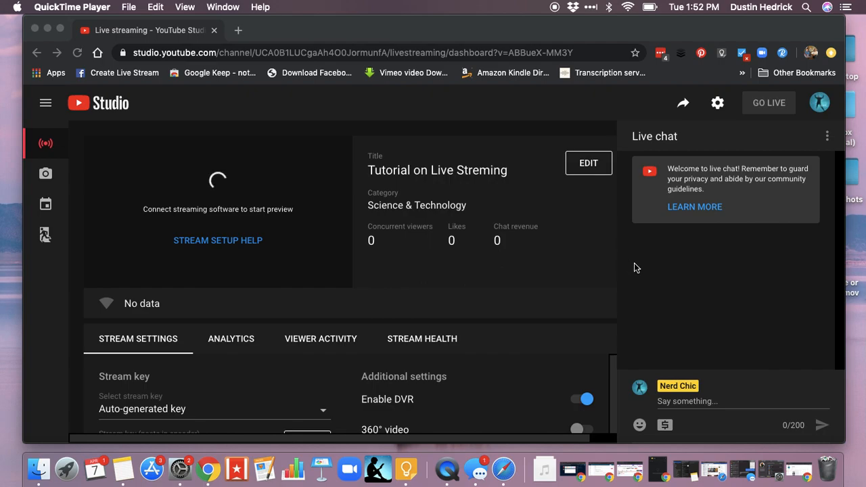
mouse_move(679, 274)
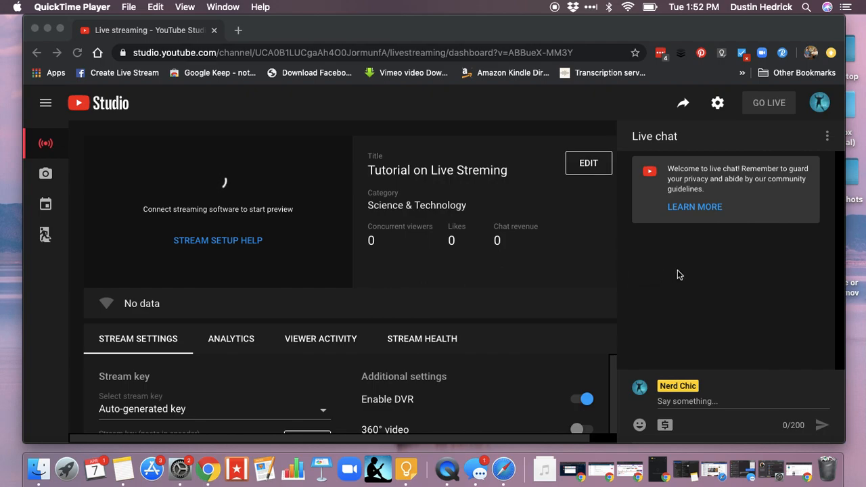
mouse_move(352, 250)
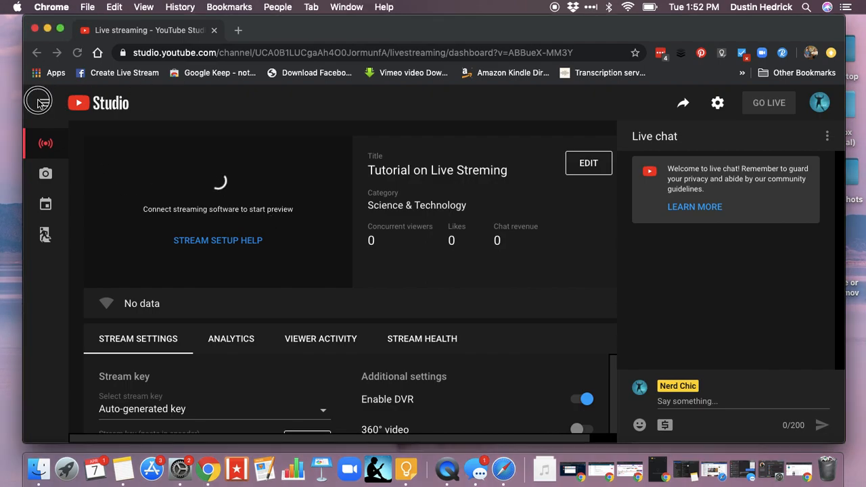
Expand the sidebar to show the Stream, Webcam, Manage and Stream Now Classic labels
left_click(38, 102)
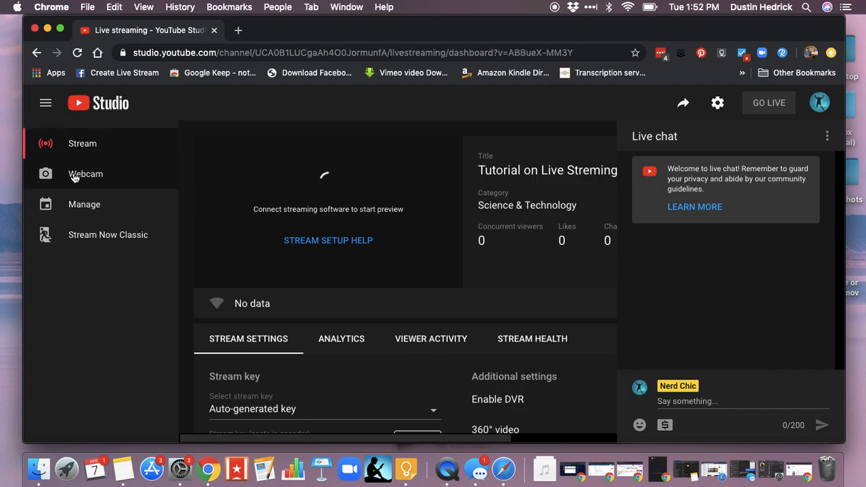
mouse_move(358, 135)
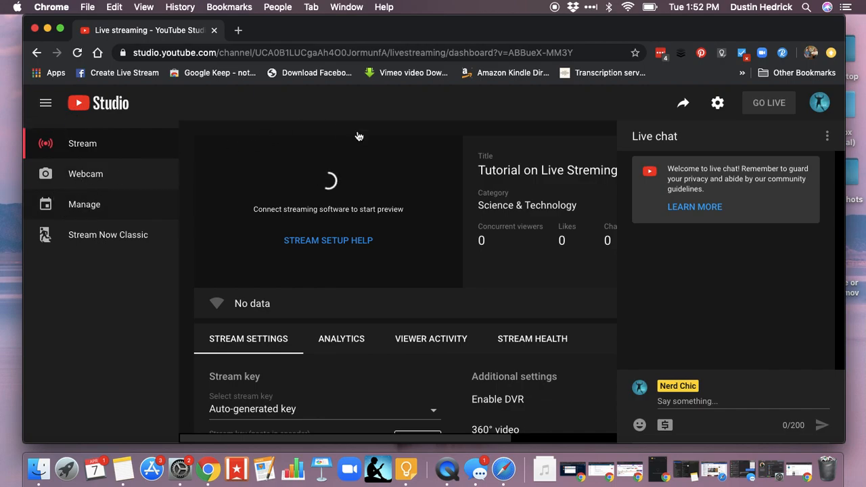
mouse_move(188, 163)
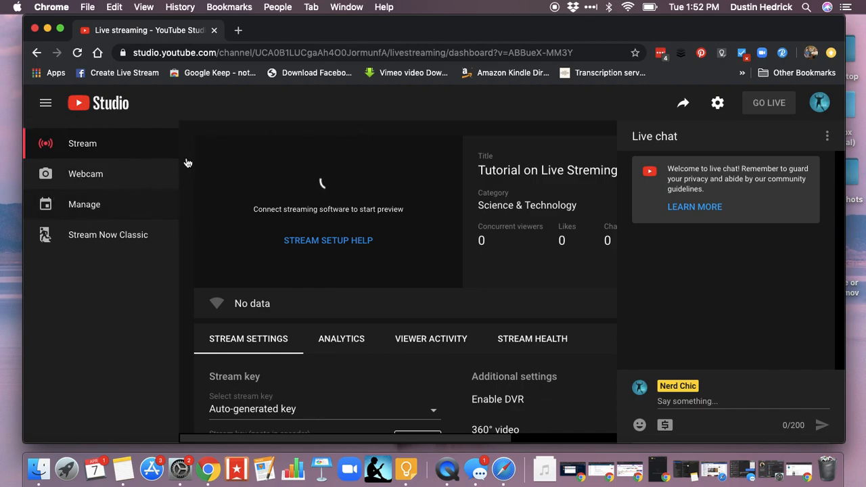
Show the Manage list with the upcoming 'Tutorial on Live Streming' stream scheduled Apr 2, 2020
left_click(84, 203)
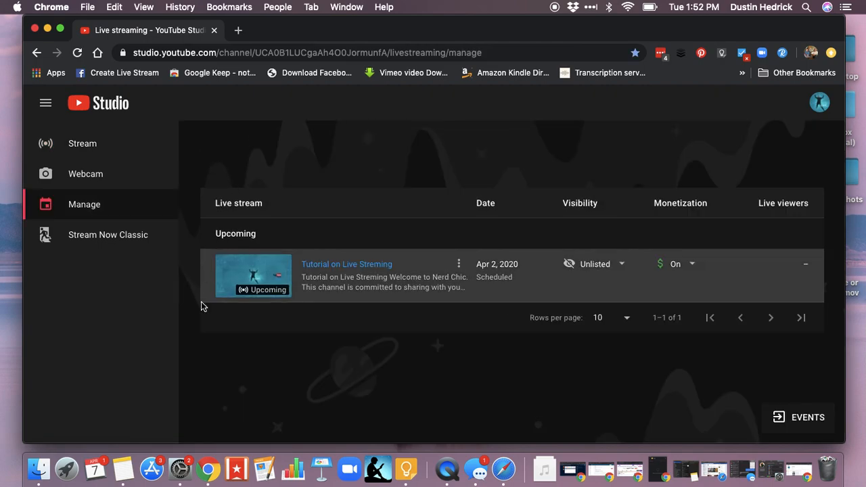
mouse_move(350, 271)
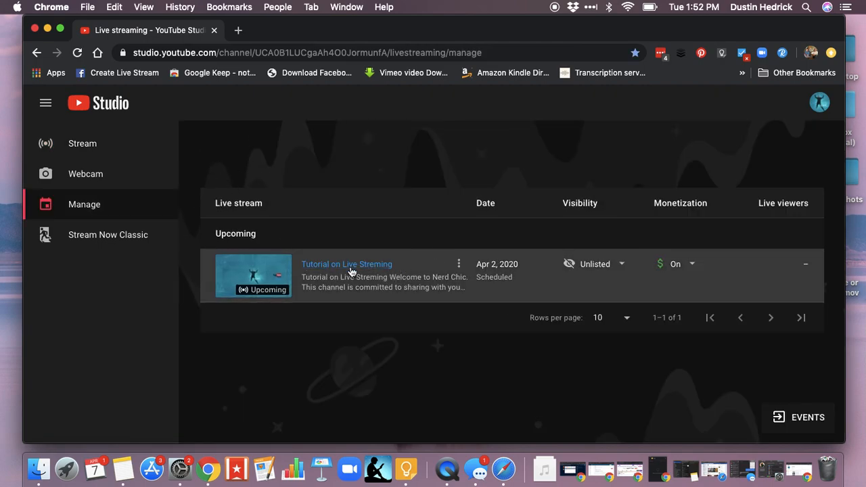
mouse_move(119, 143)
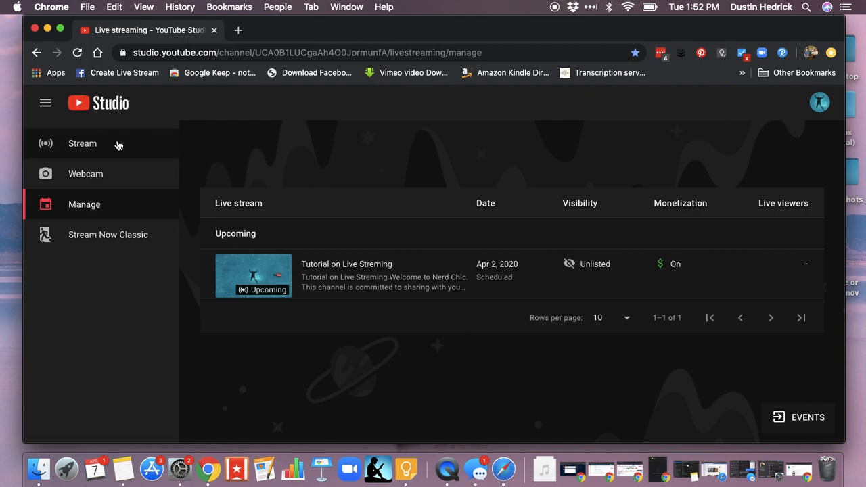
mouse_move(104, 142)
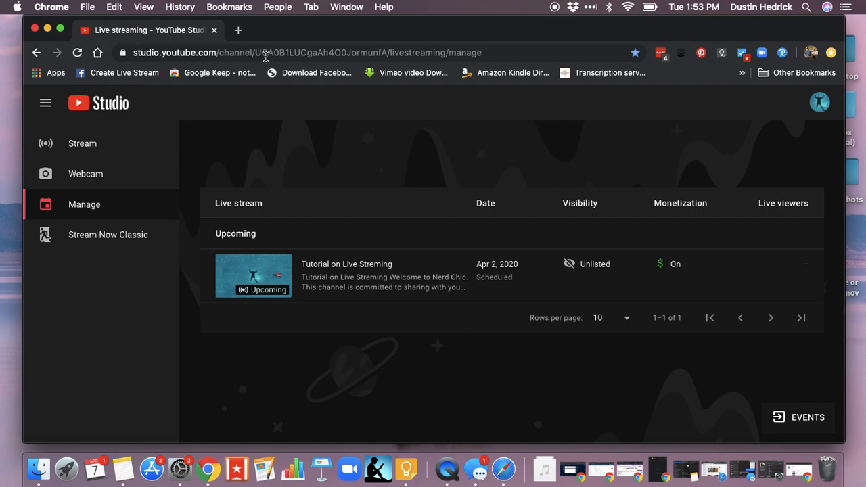
left_click(343, 53)
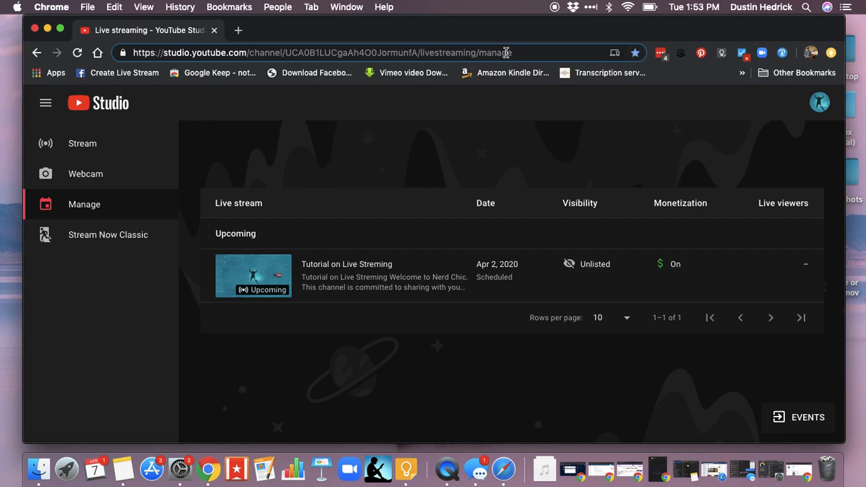
mouse_move(492, 168)
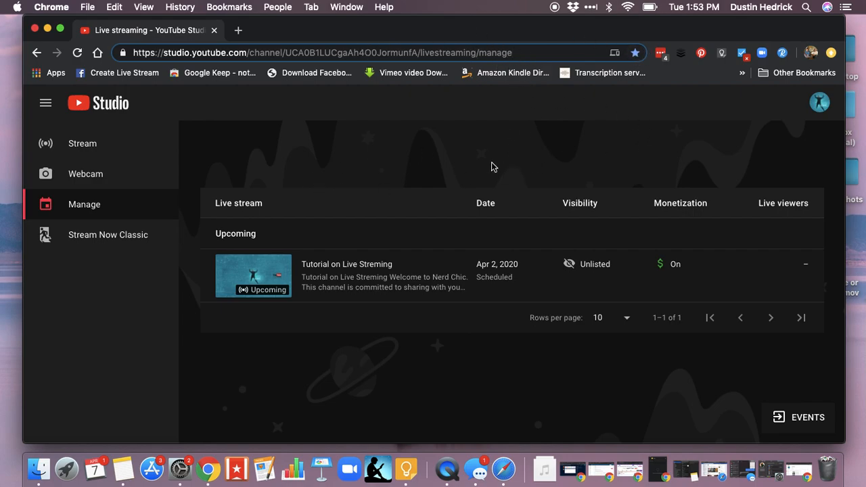
mouse_move(230, 146)
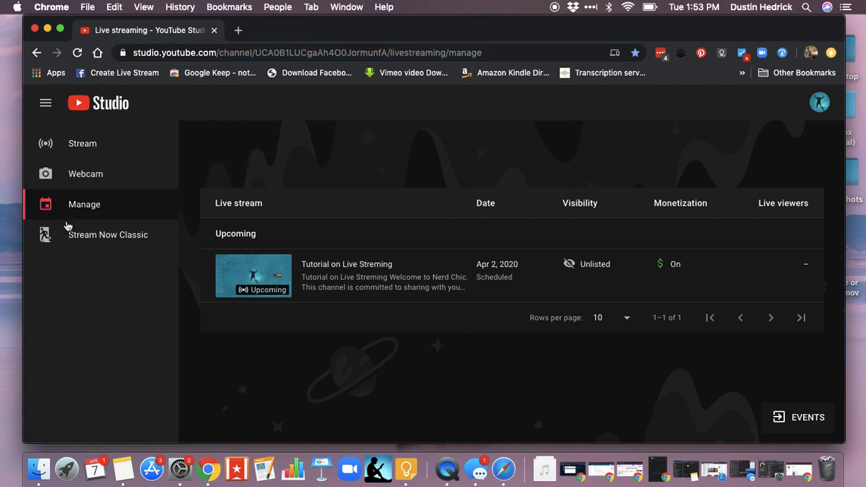
mouse_move(83, 143)
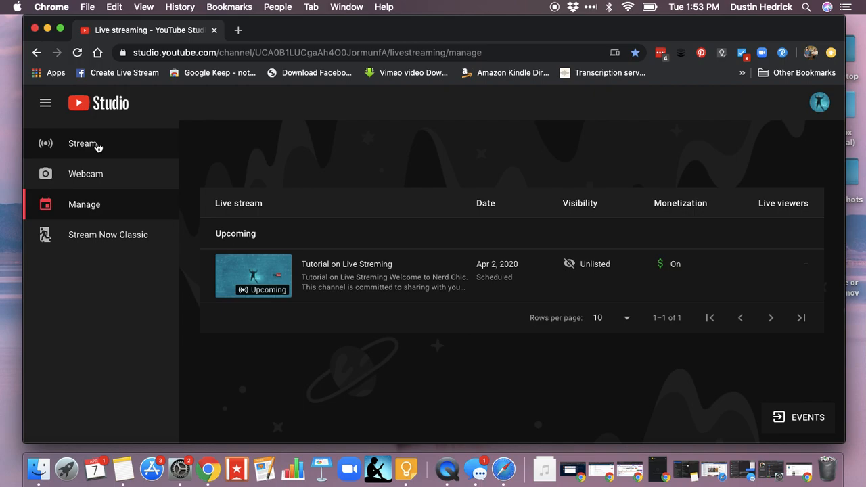
mouse_move(108, 235)
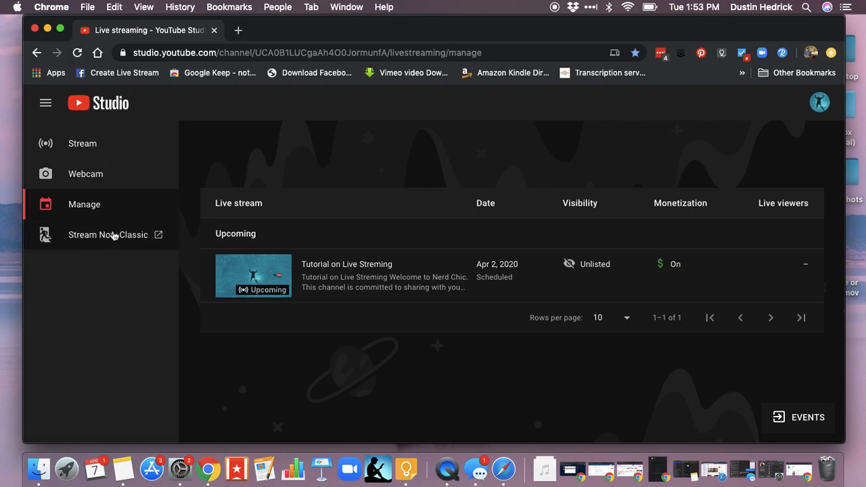
mouse_move(122, 242)
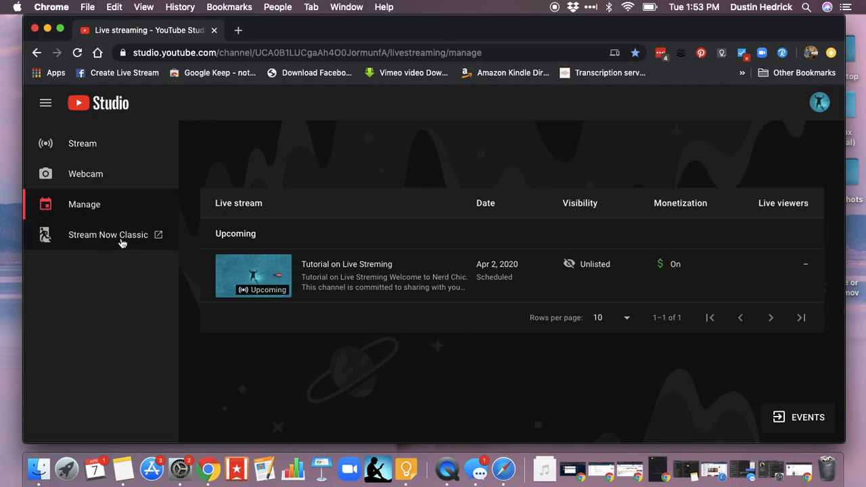
mouse_move(109, 236)
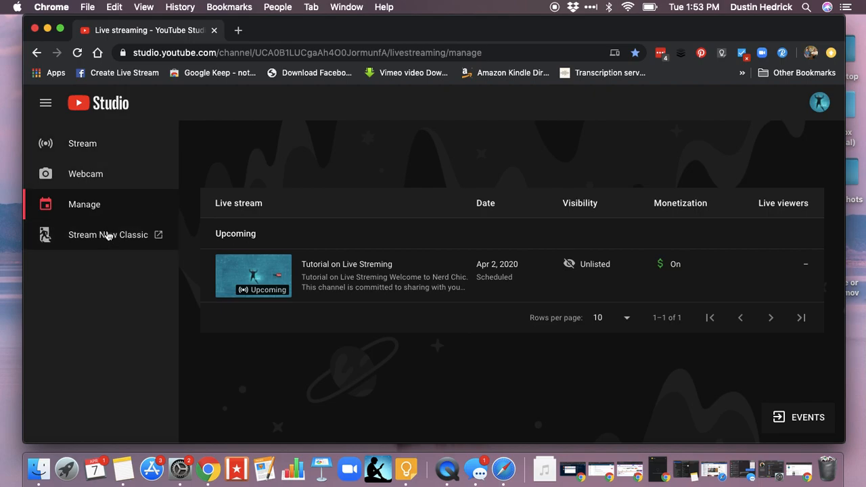
mouse_move(289, 152)
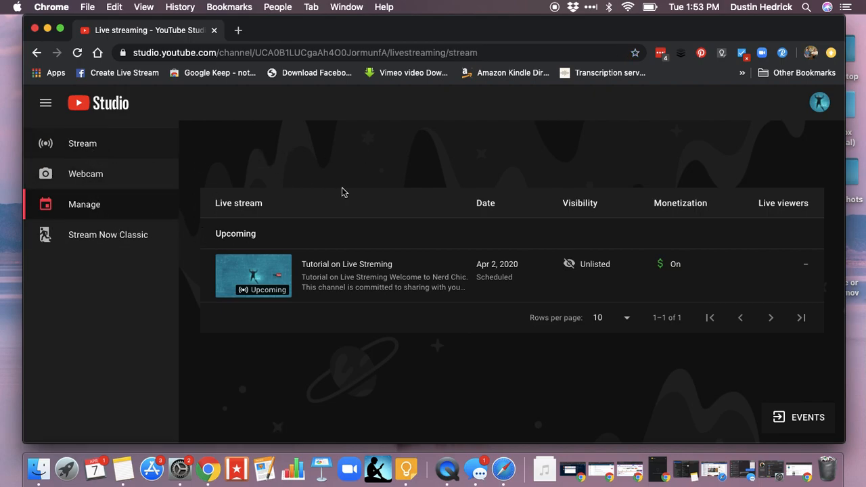
Start a New stream form and review its title, visibility, description, category and audience settings
left_click(81, 143)
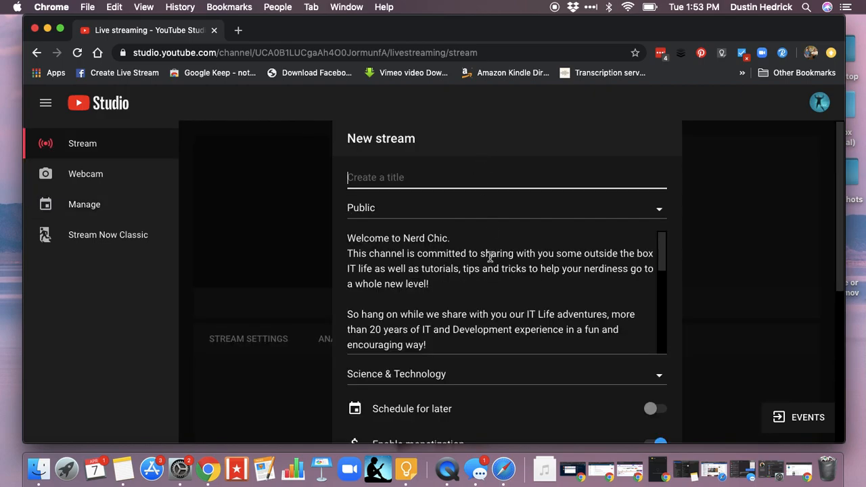
mouse_move(547, 277)
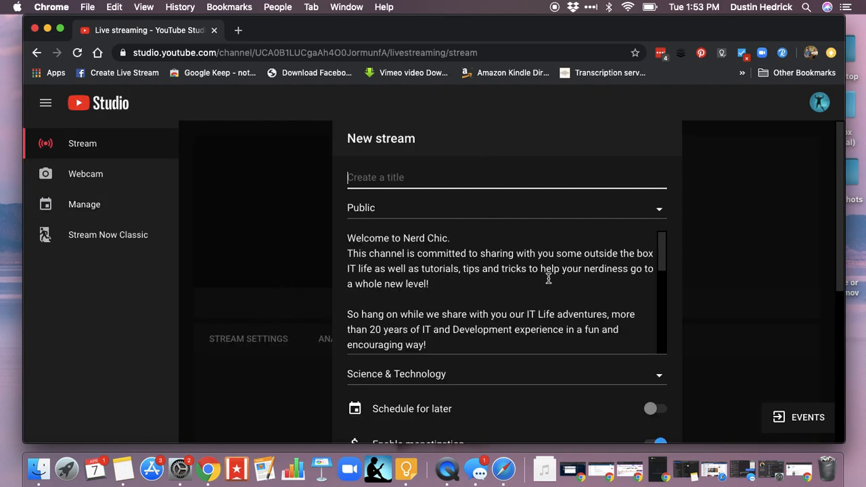
mouse_move(536, 292)
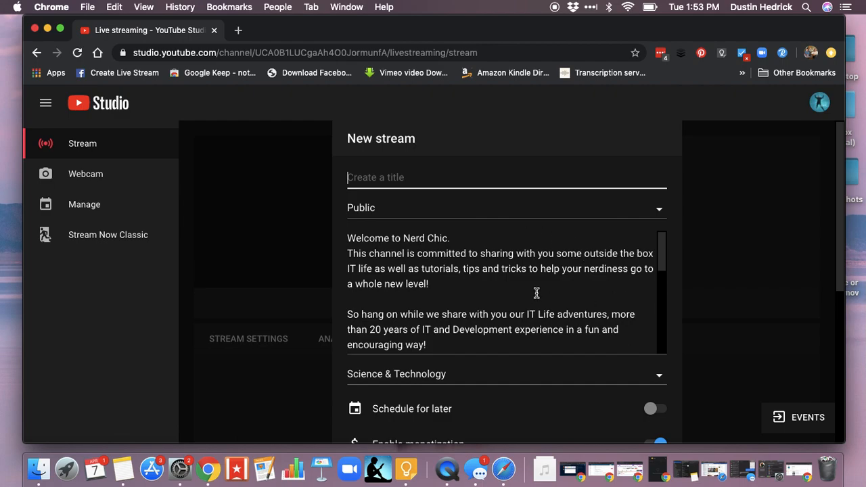
scroll("down", 3)
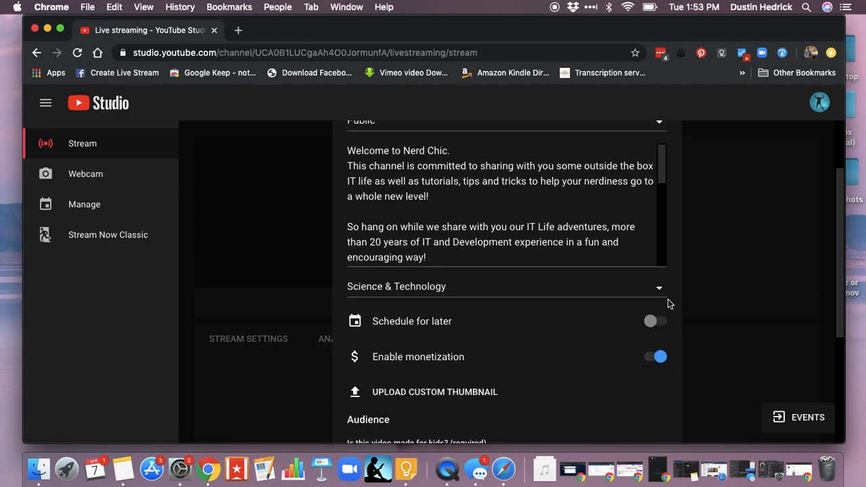
scroll("down", 3)
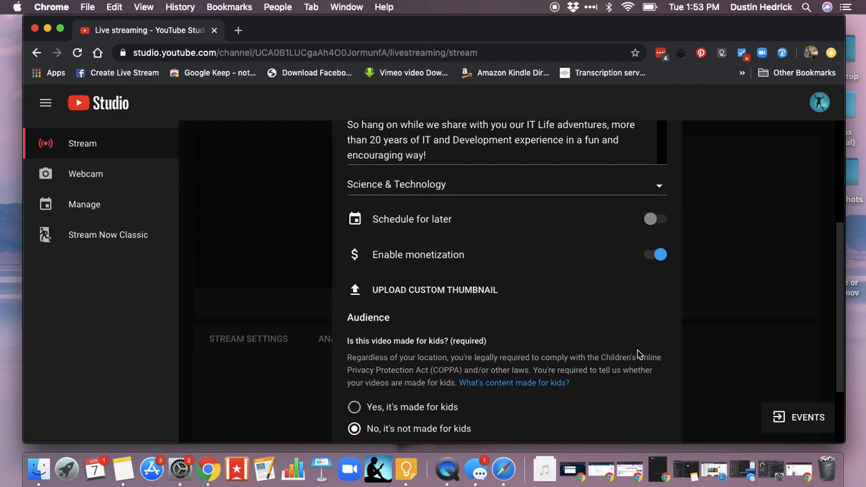
scroll("down", 3)
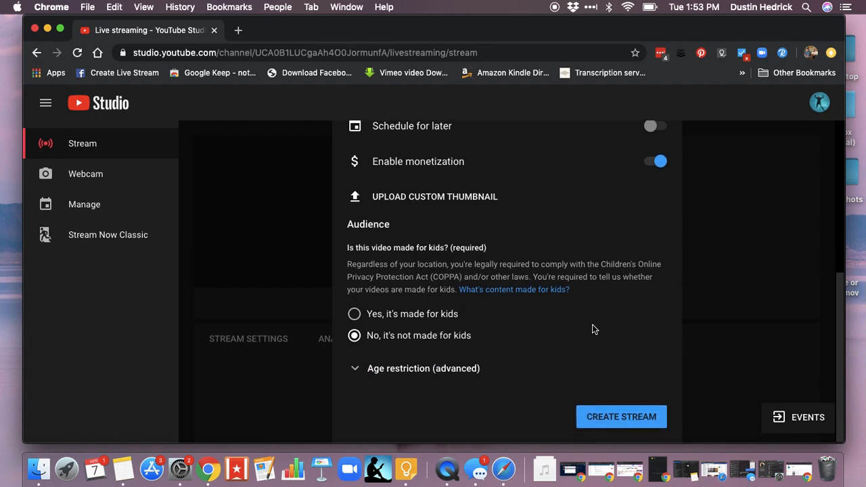
mouse_move(625, 346)
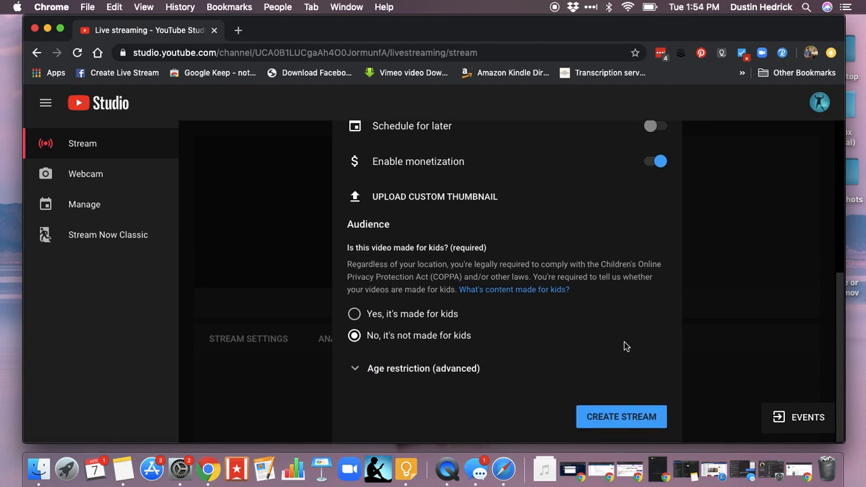
scroll("up", 3)
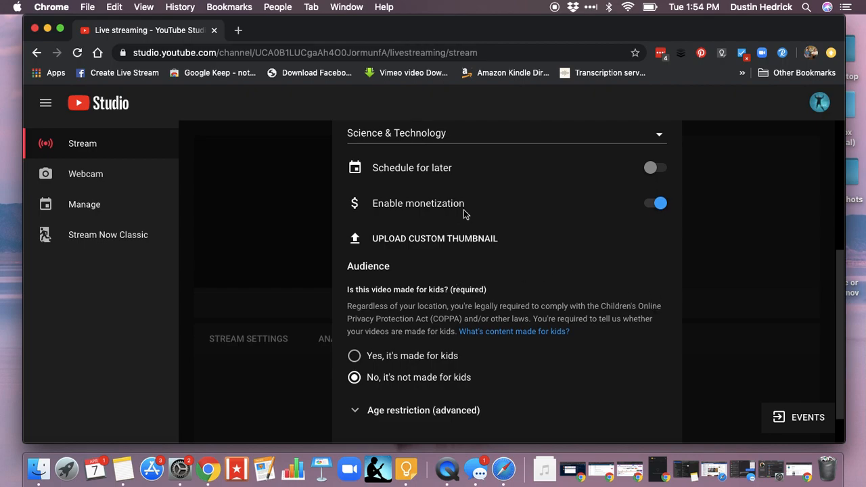
scroll("up", 3)
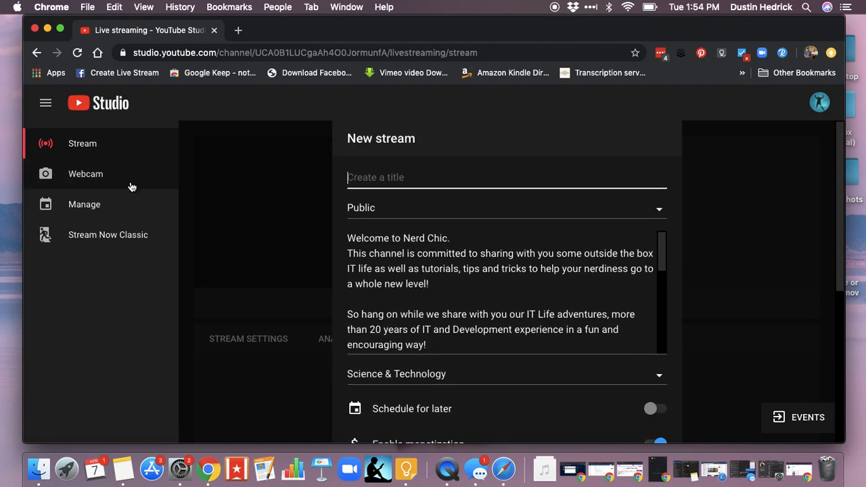
From the Manage list, enter the dashboard of the upcoming 'Tutorial on Live Streming' stream
left_click(84, 203)
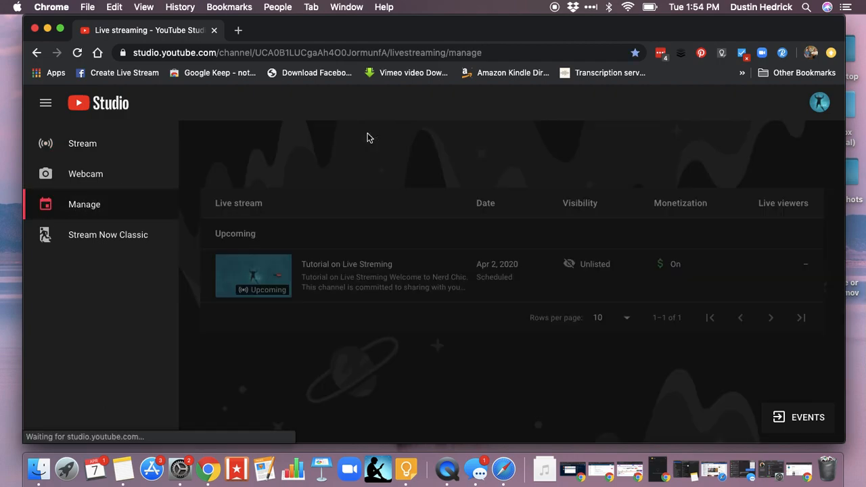
left_click(251, 276)
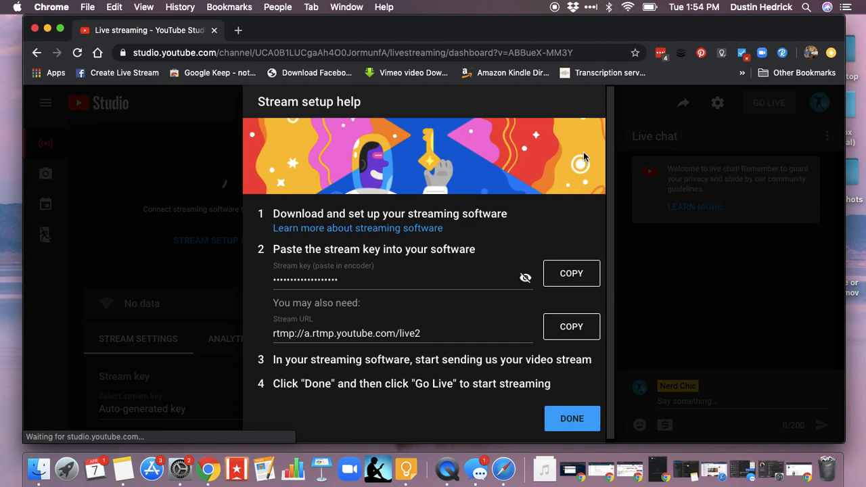
mouse_move(351, 371)
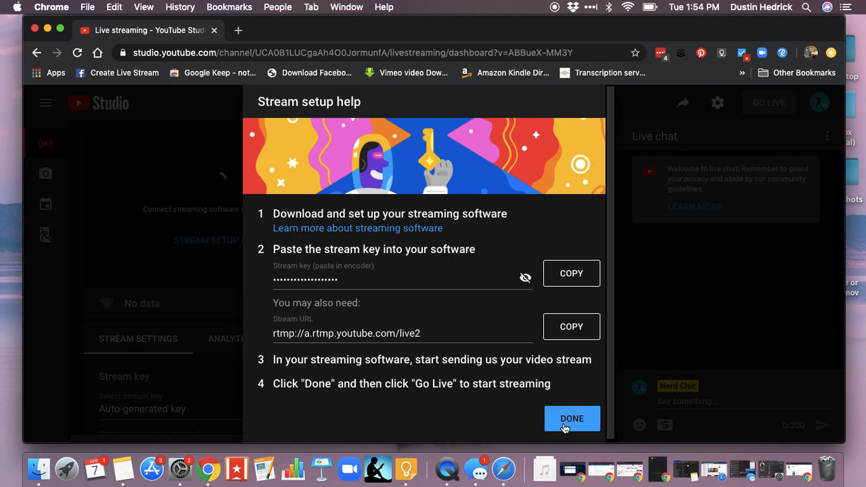
Dismiss the Stream setup help to show the stream dashboard with settings and live chat
left_click(571, 418)
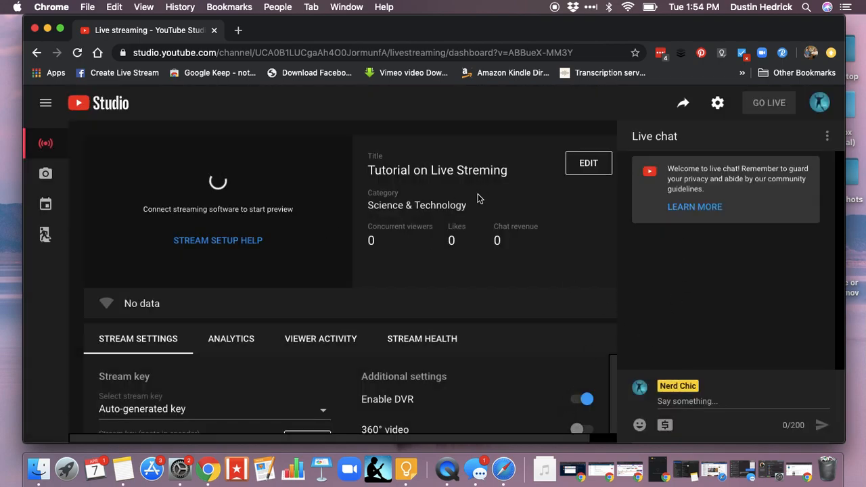
mouse_move(292, 135)
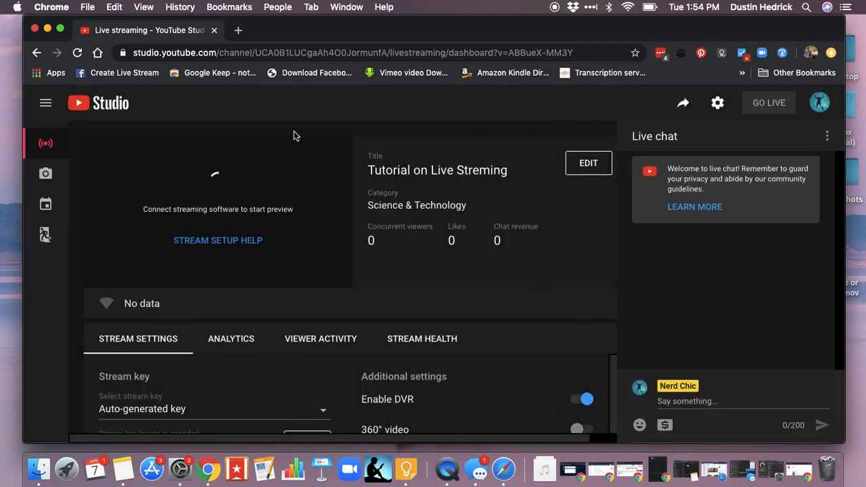
mouse_move(438, 152)
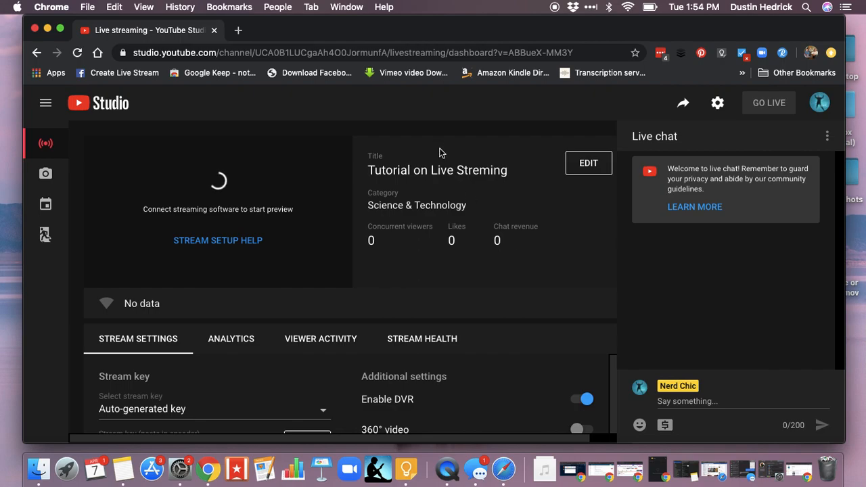
mouse_move(717, 103)
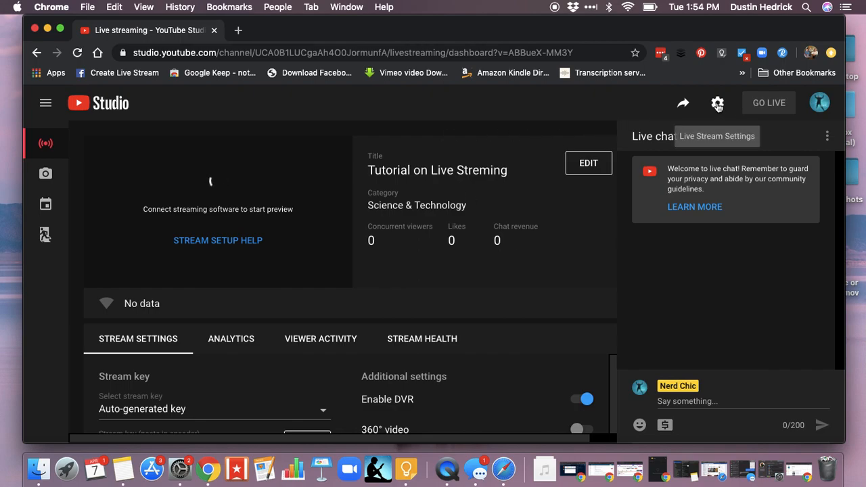
mouse_move(820, 102)
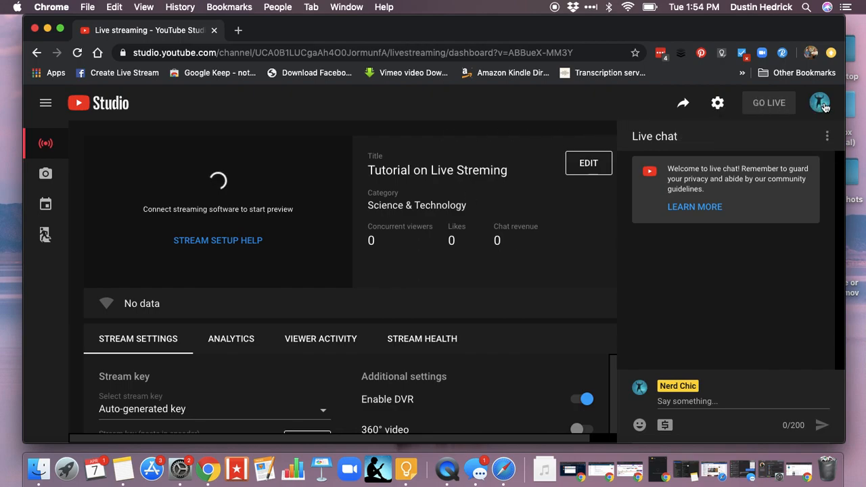
mouse_move(717, 103)
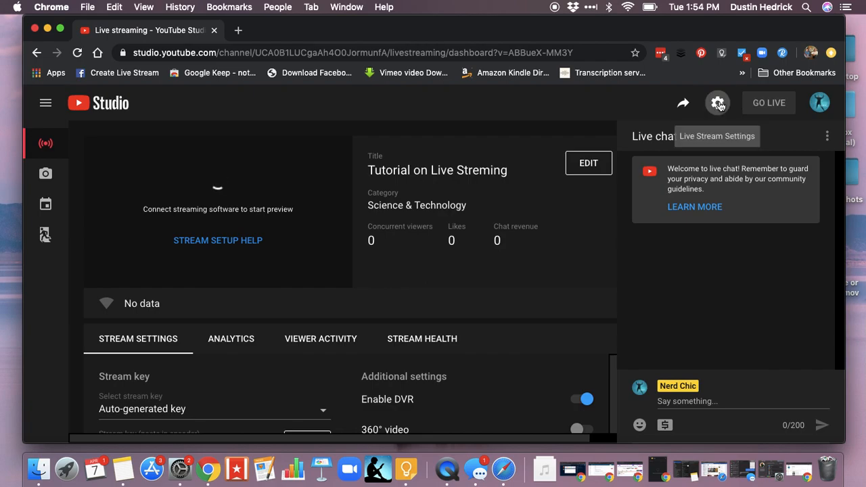
In Live Stream Settings, toggle Allow embedding off and back on so it ends enabled
left_click(717, 103)
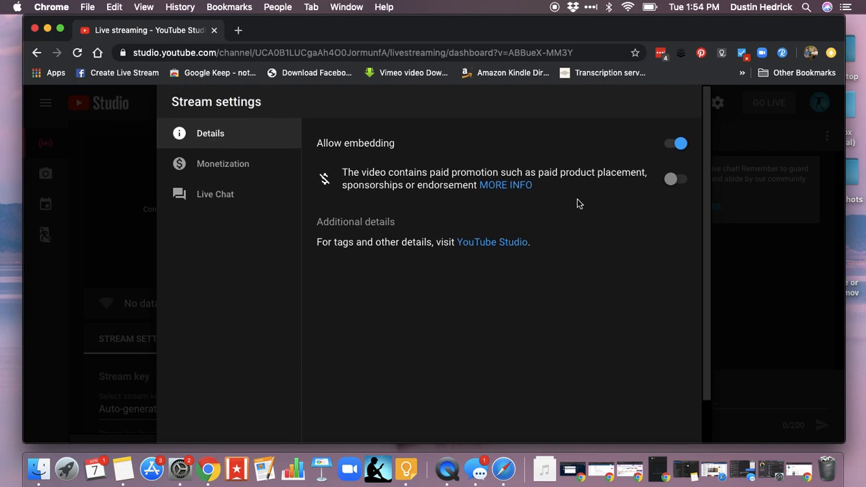
mouse_move(489, 138)
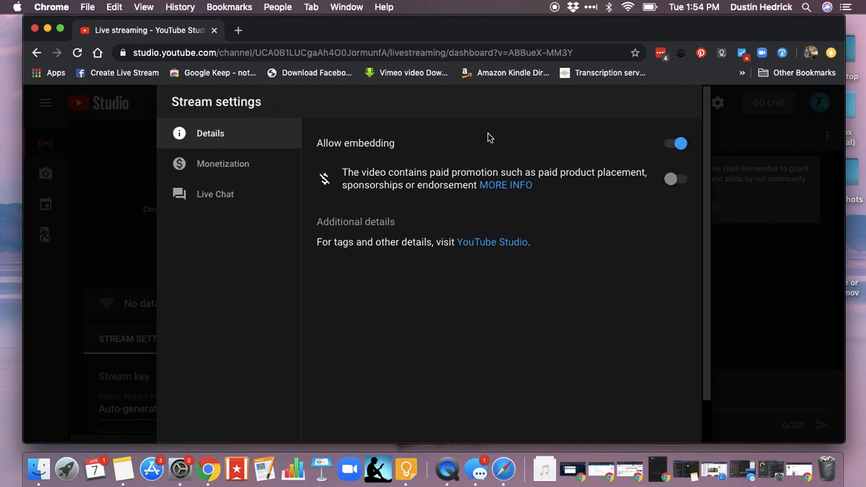
left_click(675, 143)
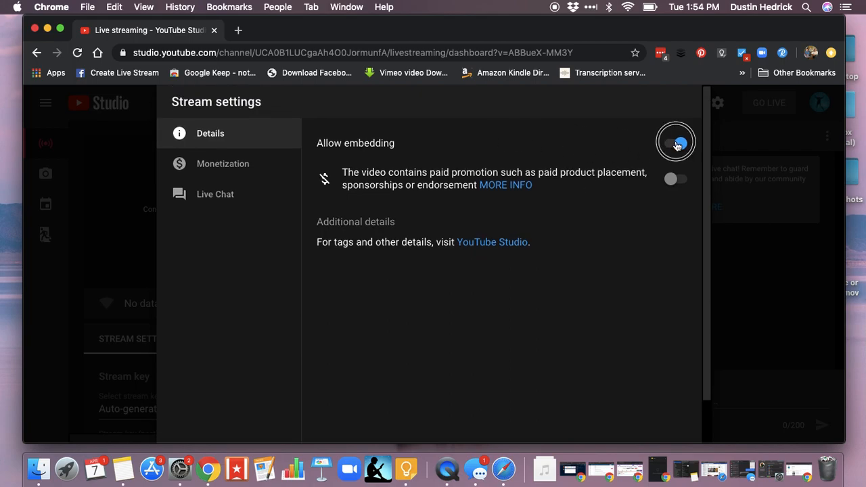
left_click(674, 144)
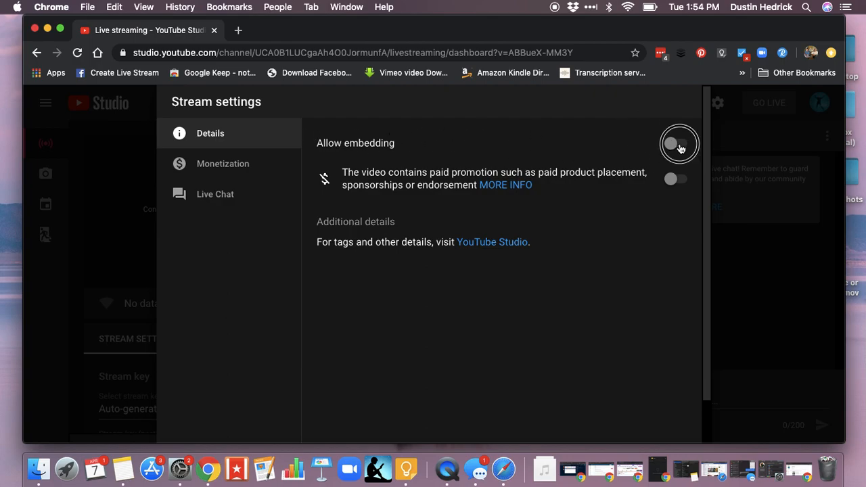
left_click(679, 143)
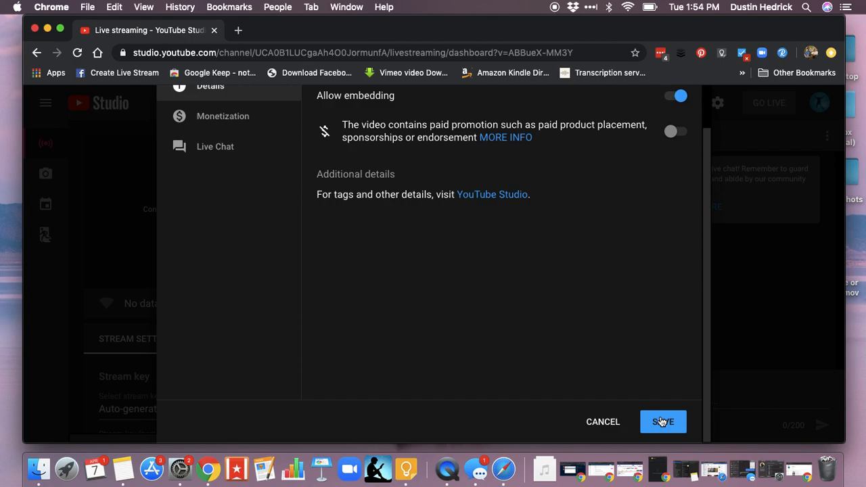
mouse_move(693, 292)
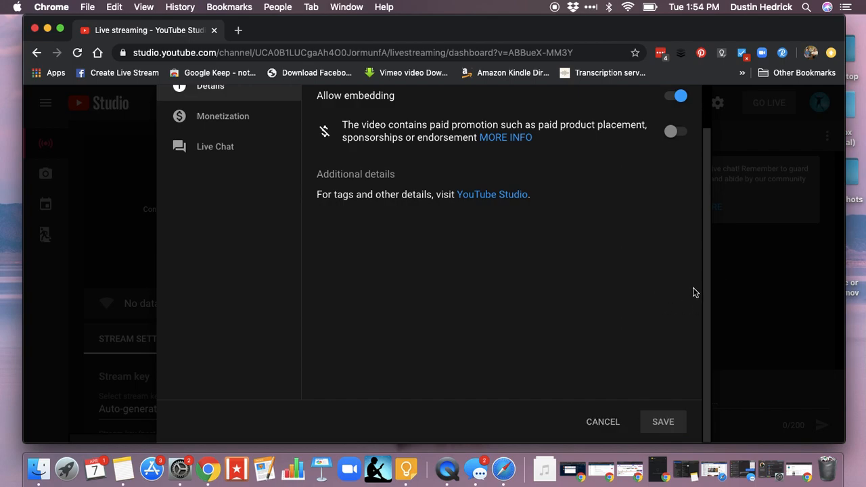
mouse_move(701, 249)
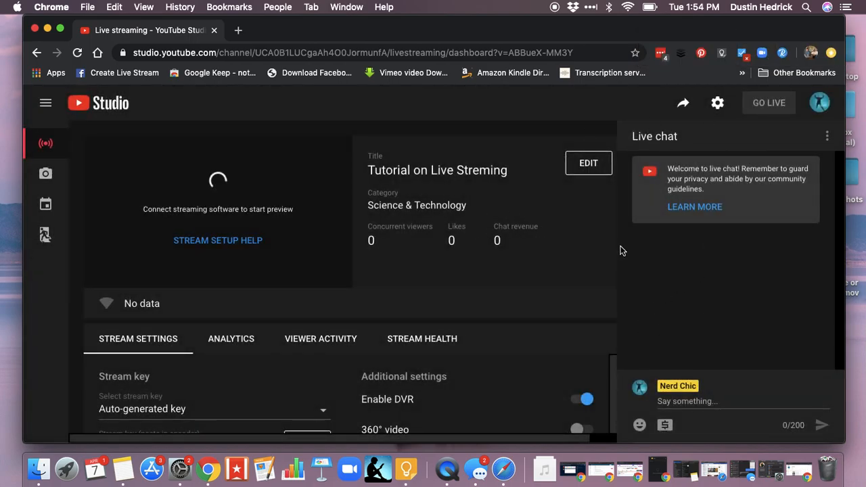
mouse_move(682, 102)
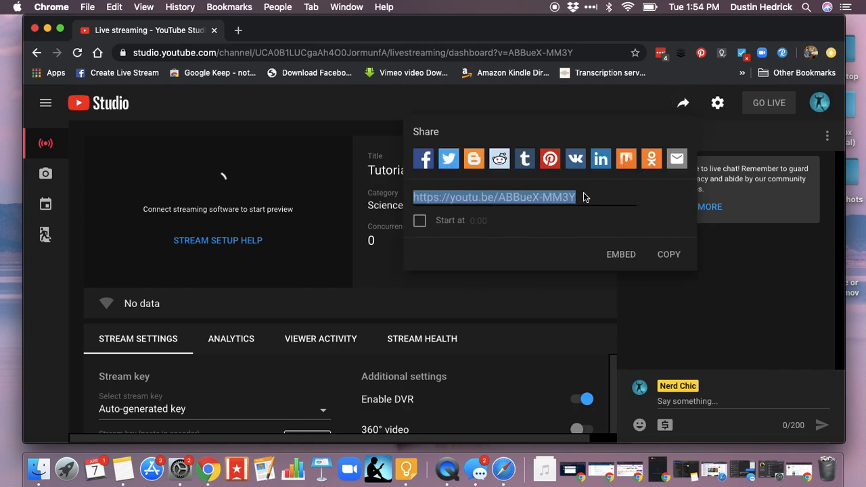
mouse_move(602, 244)
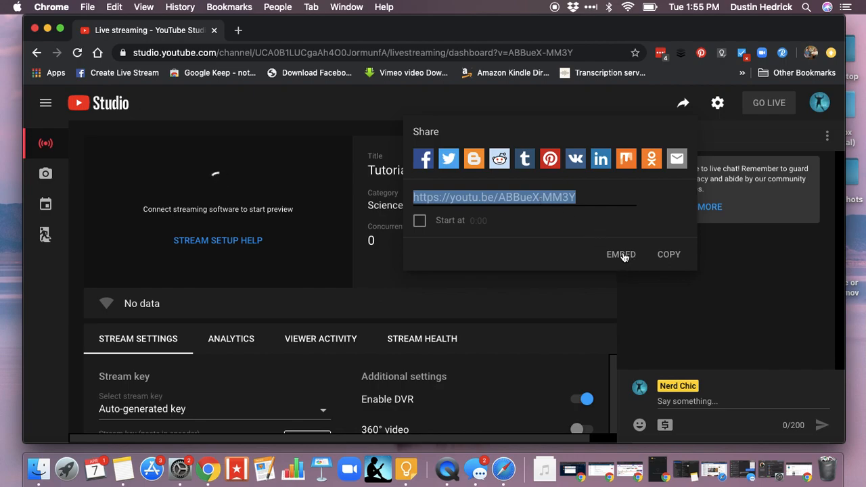
Show the Embed Video dialog with the iframe code for 'Tutorial on Live Streming'
left_click(620, 255)
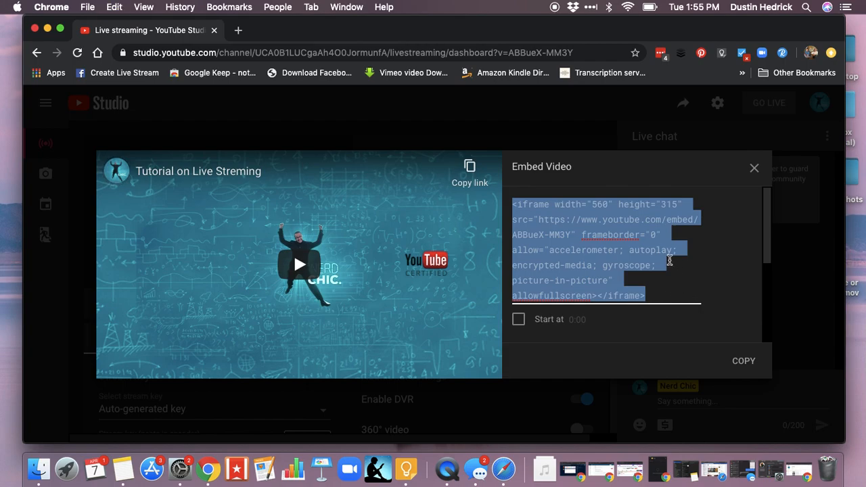
mouse_move(600, 220)
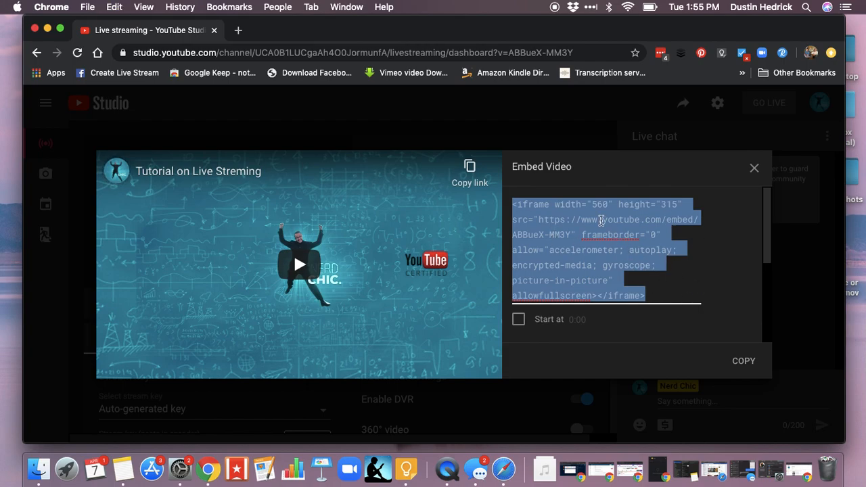
mouse_move(676, 217)
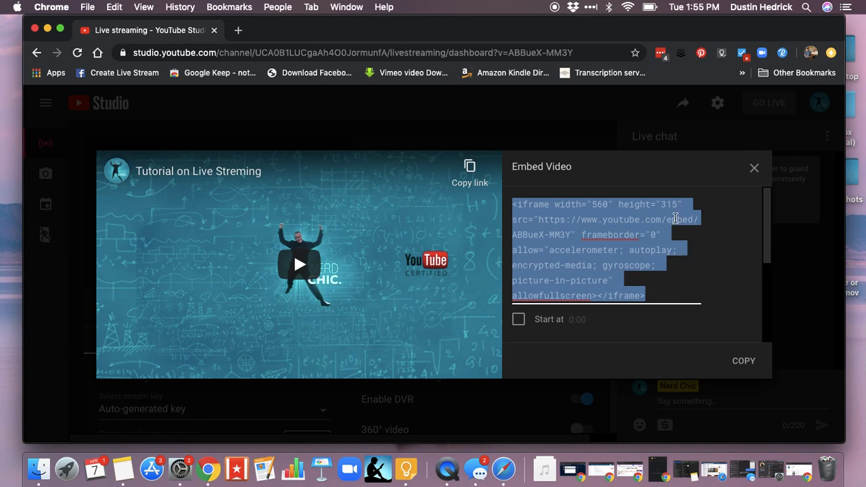
mouse_move(513, 168)
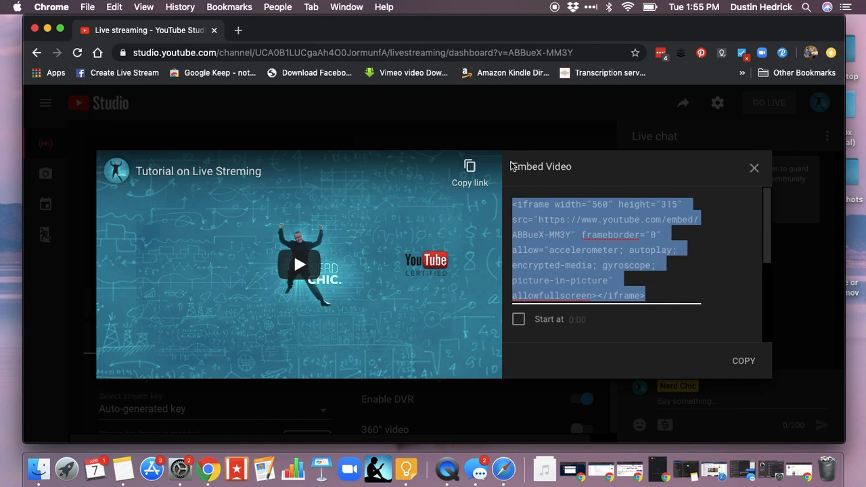
mouse_move(717, 198)
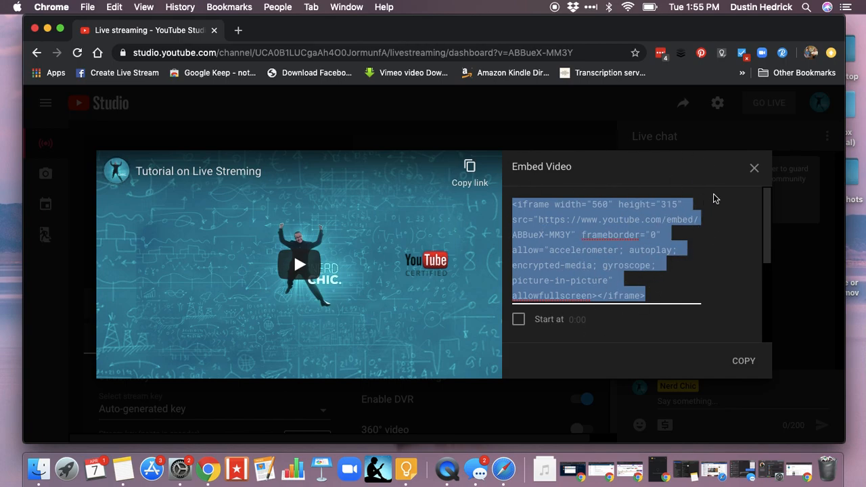
Close the Embed Video dialog to return to the stream dashboard
left_click(753, 167)
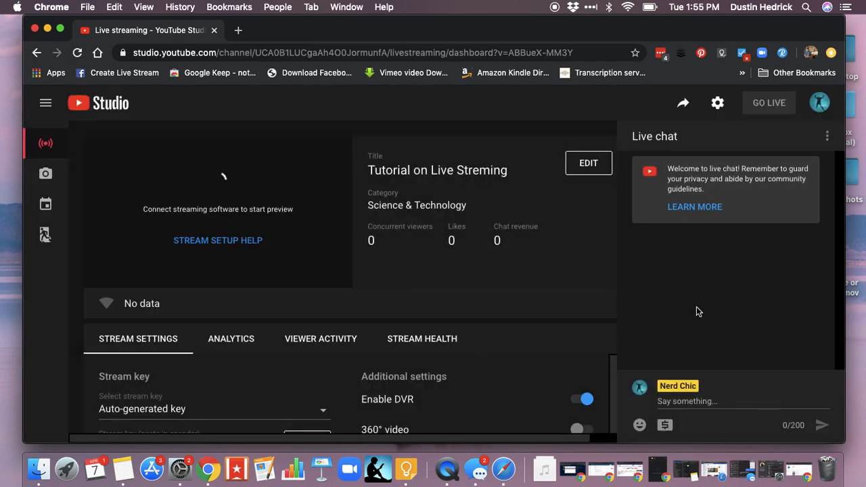
mouse_move(711, 366)
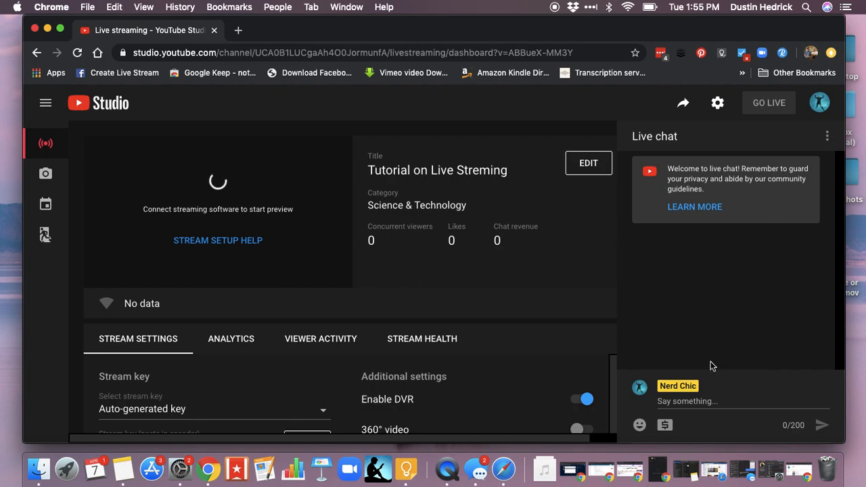